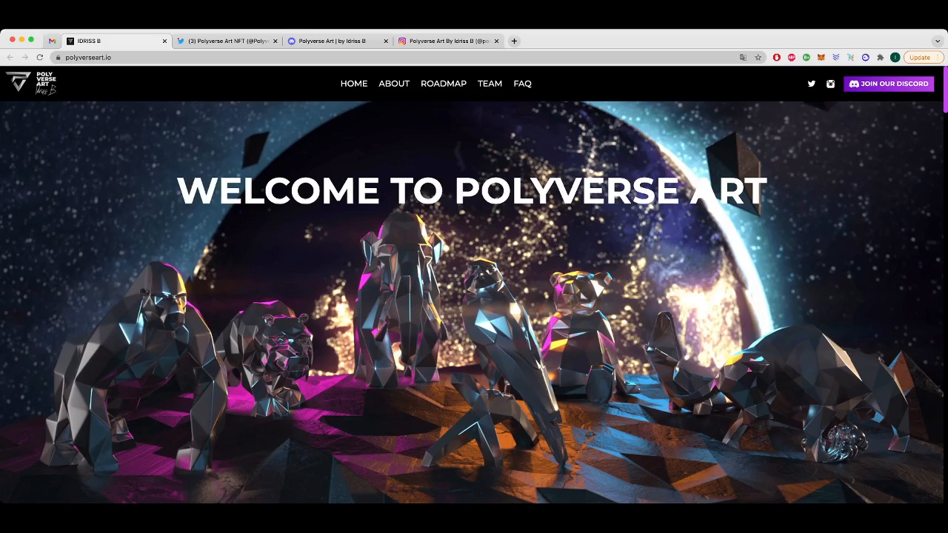
- Scroll past the hero image to the 'Polyverse Art by' intro and 'The Artist' bio
scroll("down", 3)
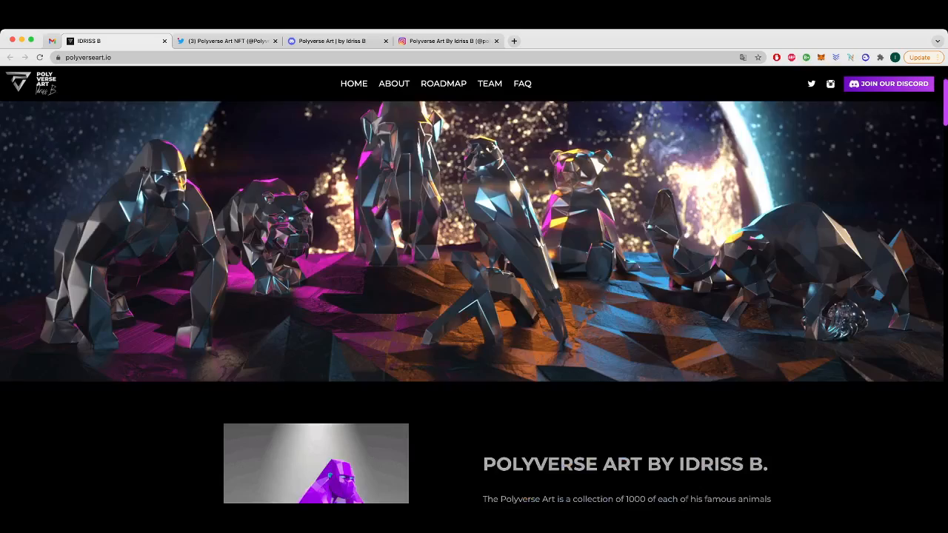
scroll("down", 3)
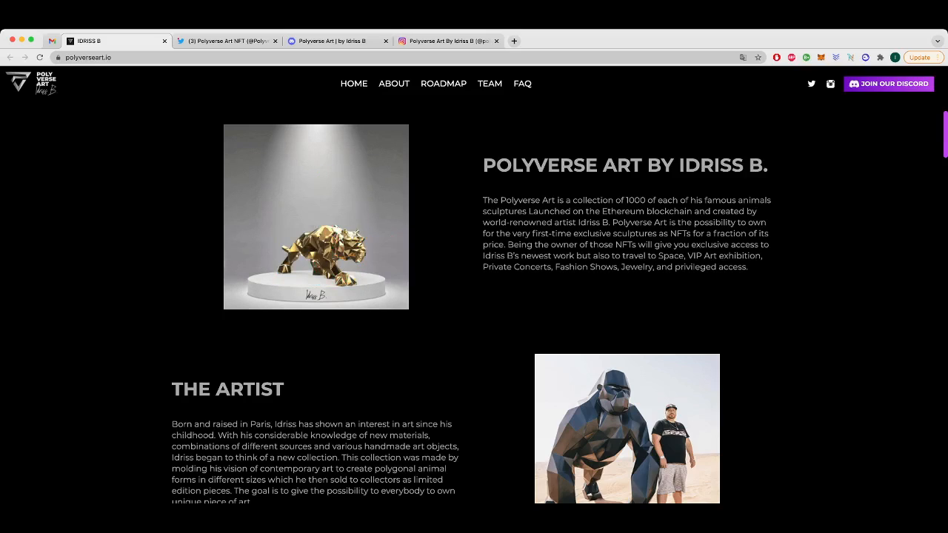
- Scroll through the artist bio to the 'Get ready to go in space' banner and Moon Polyverse heading, then back up
scroll("down", 3)
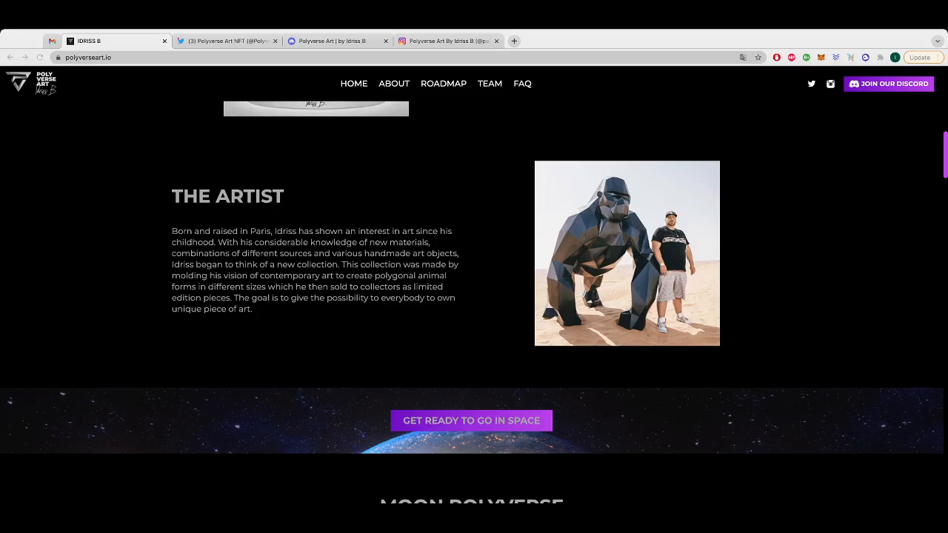
scroll("down", 3)
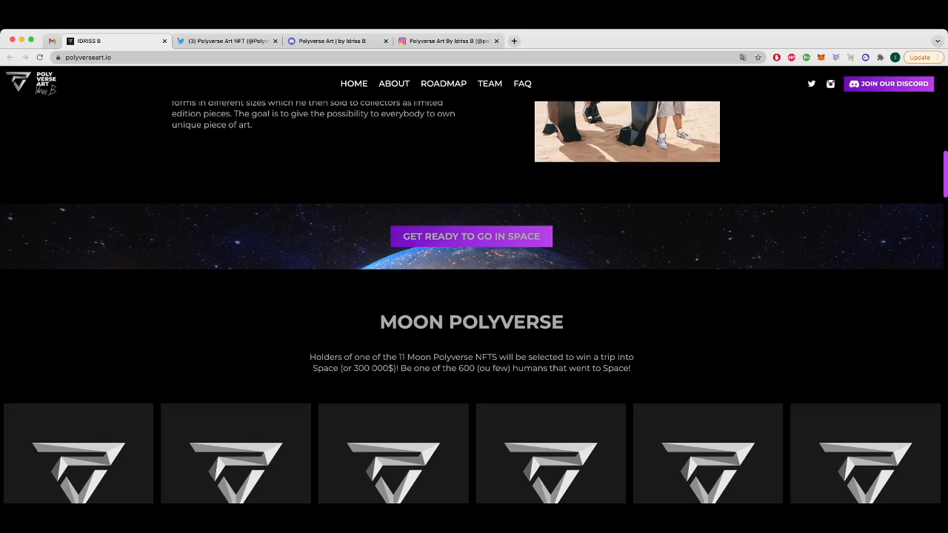
scroll("up", 3)
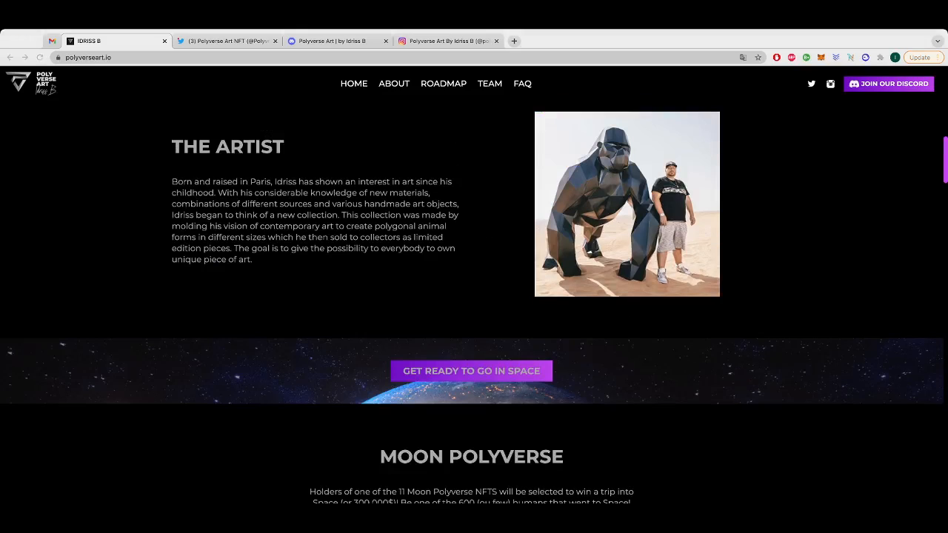
scroll("up", 3)
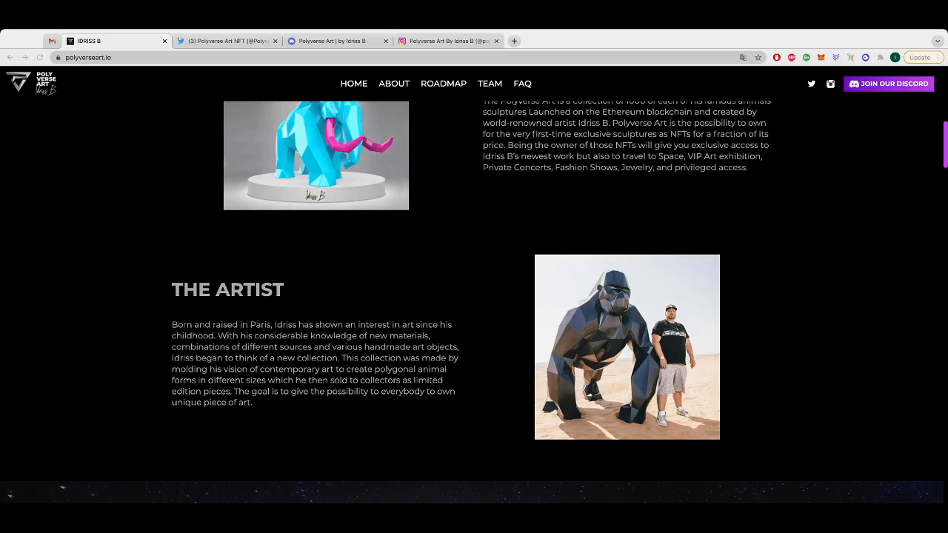
- Scroll down until the Moon Polyverse row of Coming Soon cards fills the view
scroll("down", 3)
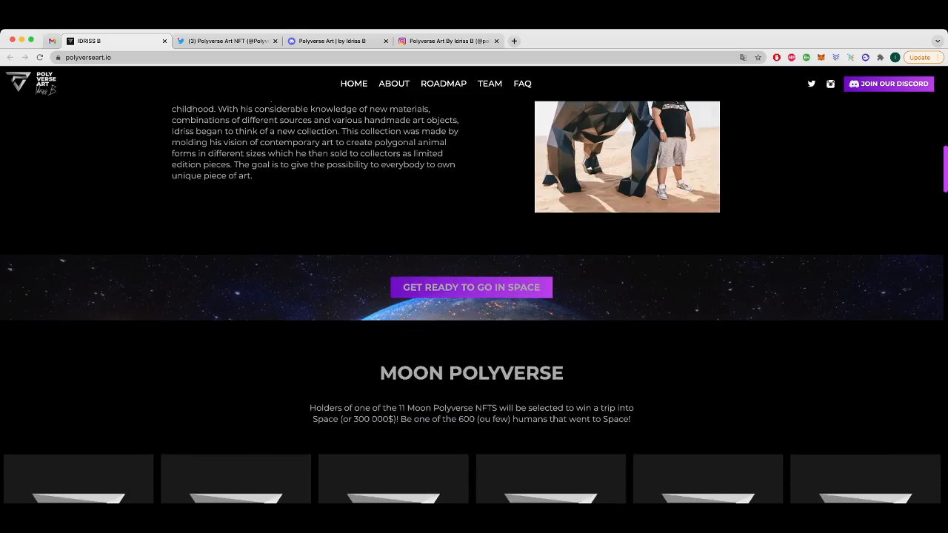
scroll("down", 3)
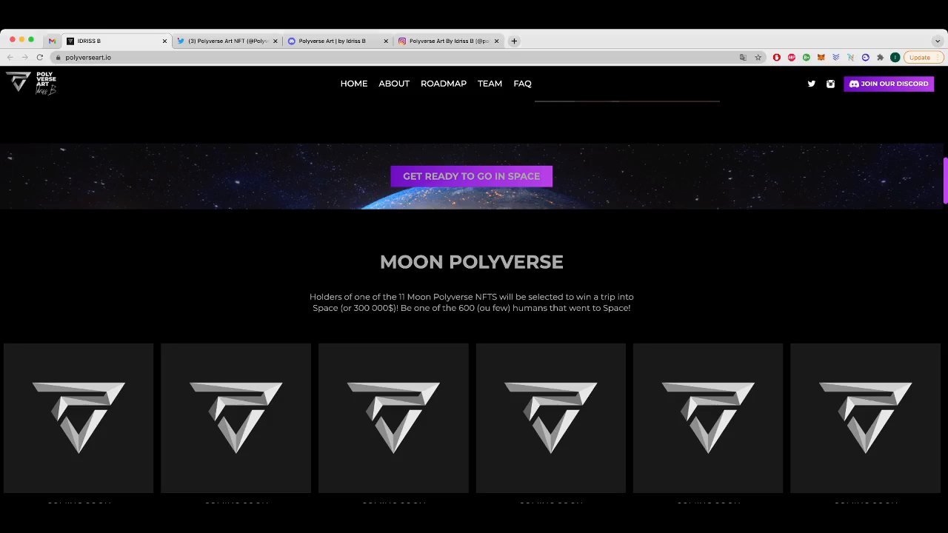
scroll("down", 3)
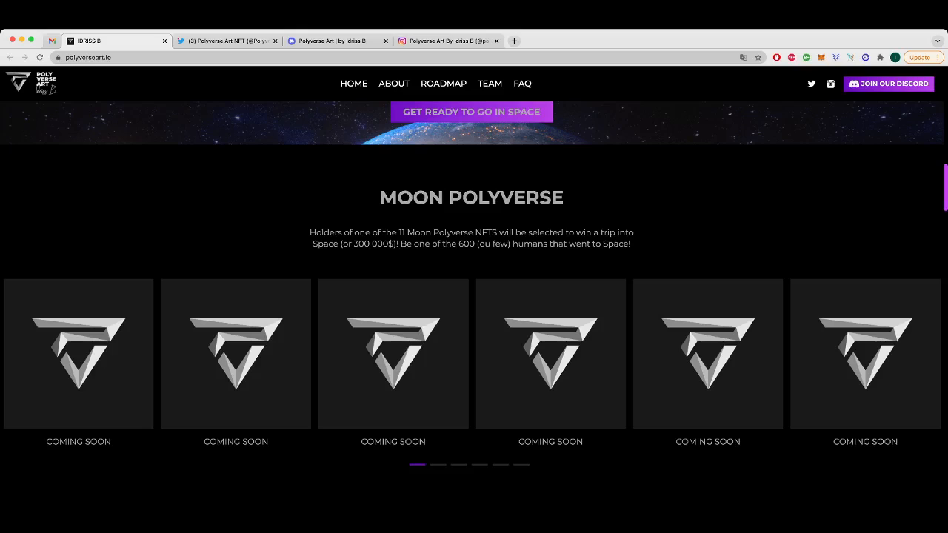
scroll("down", 3)
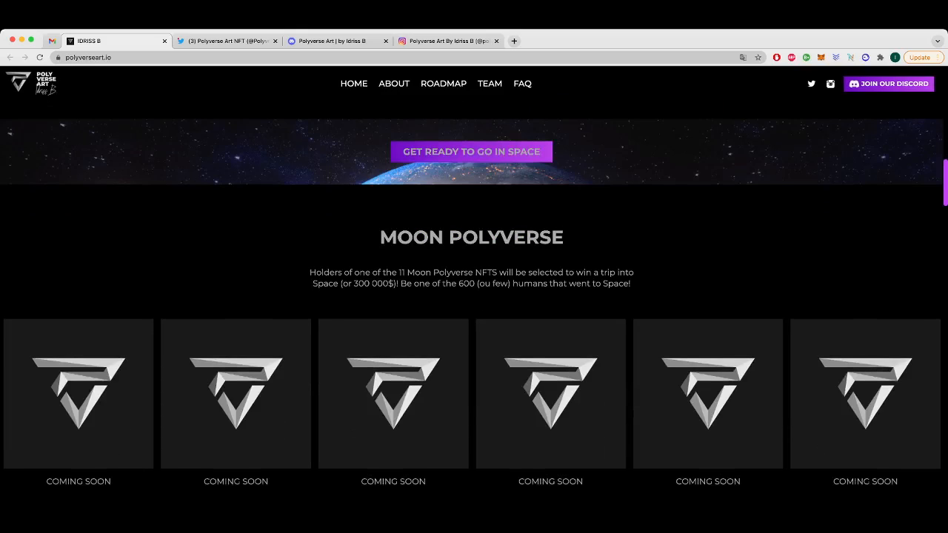
scroll("down", 3)
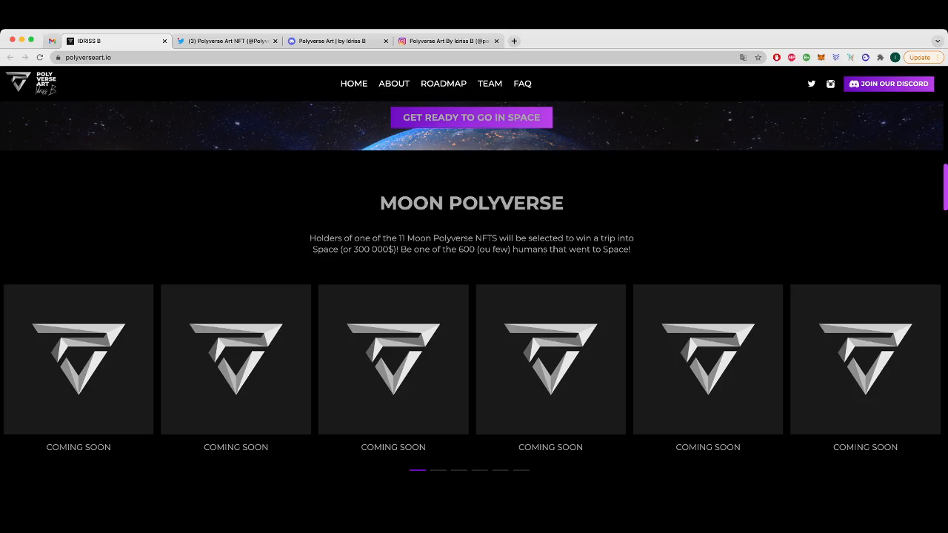
- Scroll past the Legendaries section to the Launch Map's 0% and 25% stages
scroll("down", 3)
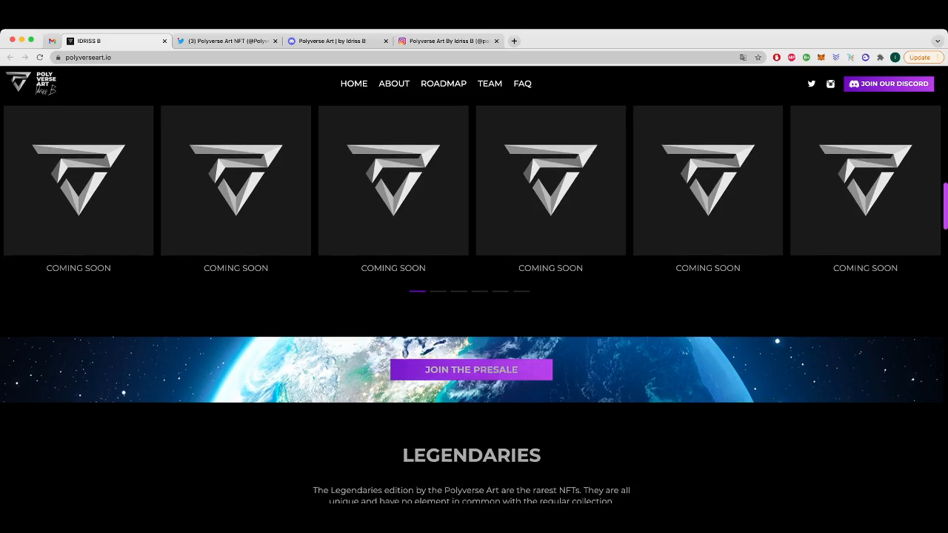
scroll("down", 3)
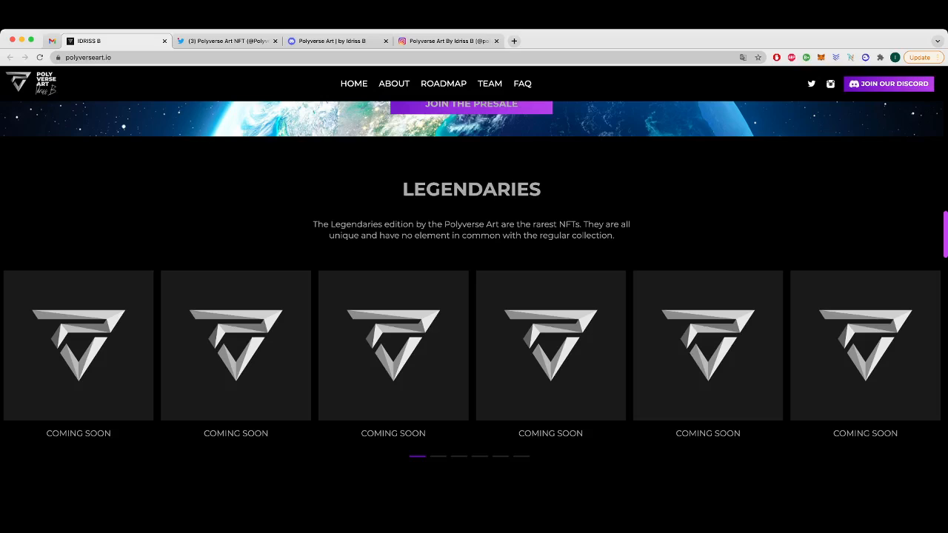
scroll("down", 3)
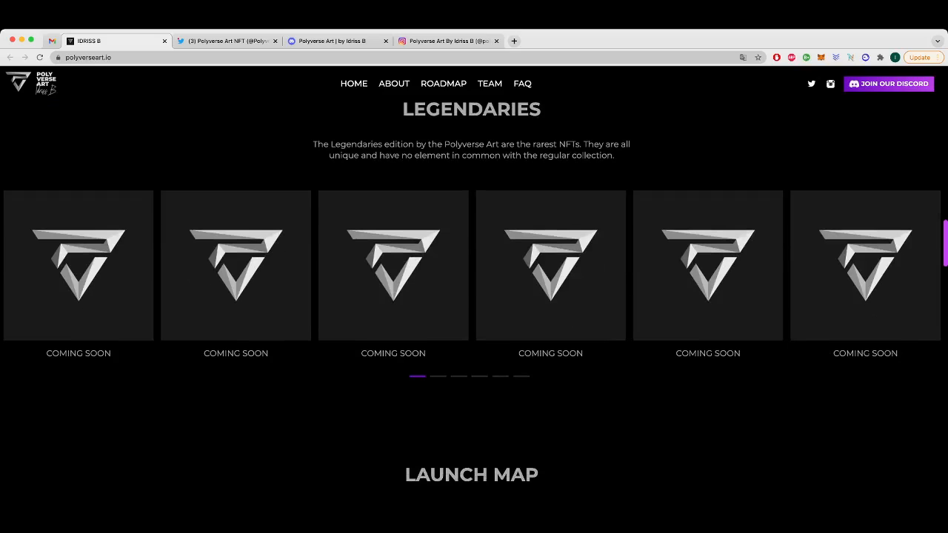
scroll("down", 3)
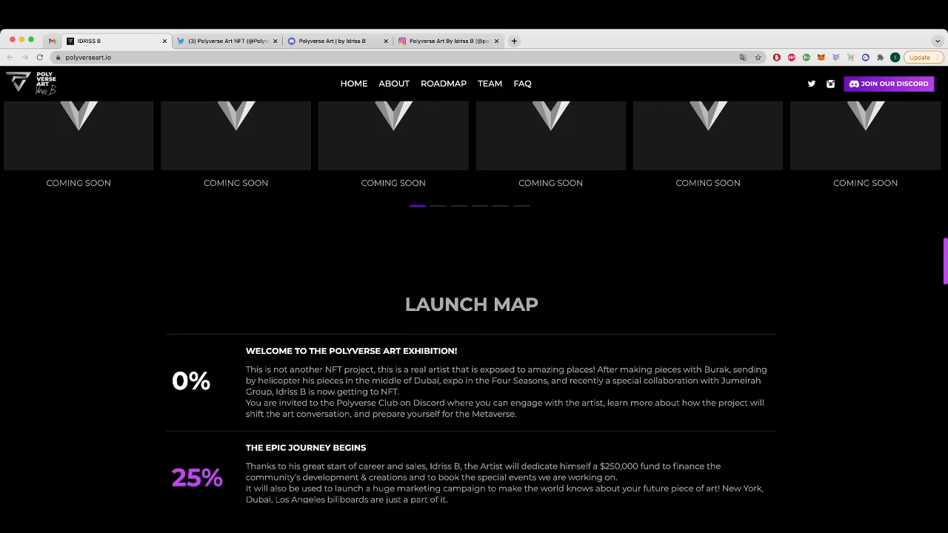
scroll("down", 3)
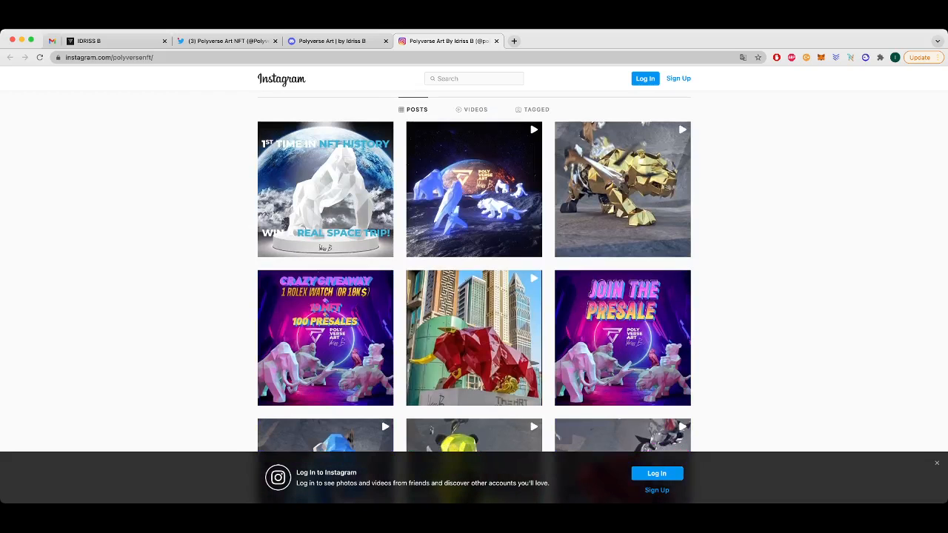
- Scroll the Instagram posts grid down to the animal sculpture videos, then back up
scroll("up", 3)
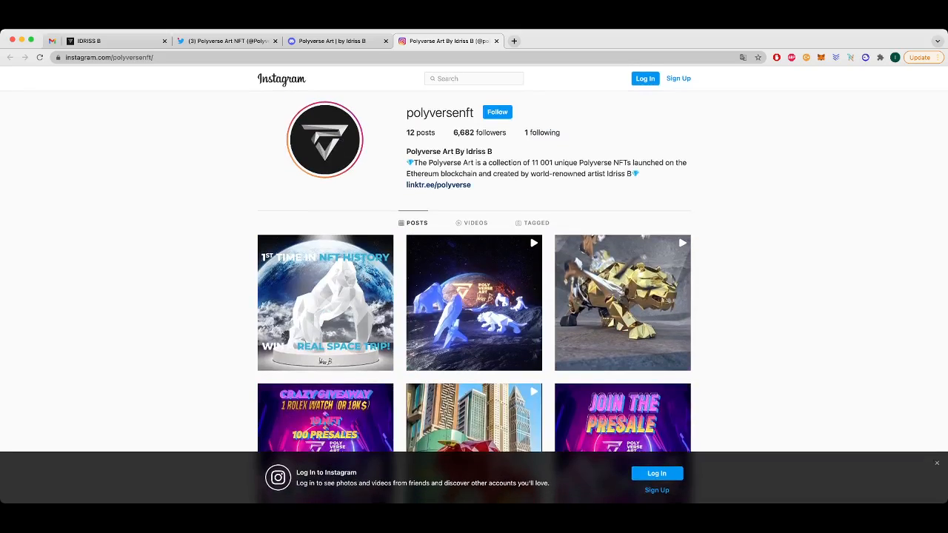
scroll("down", 3)
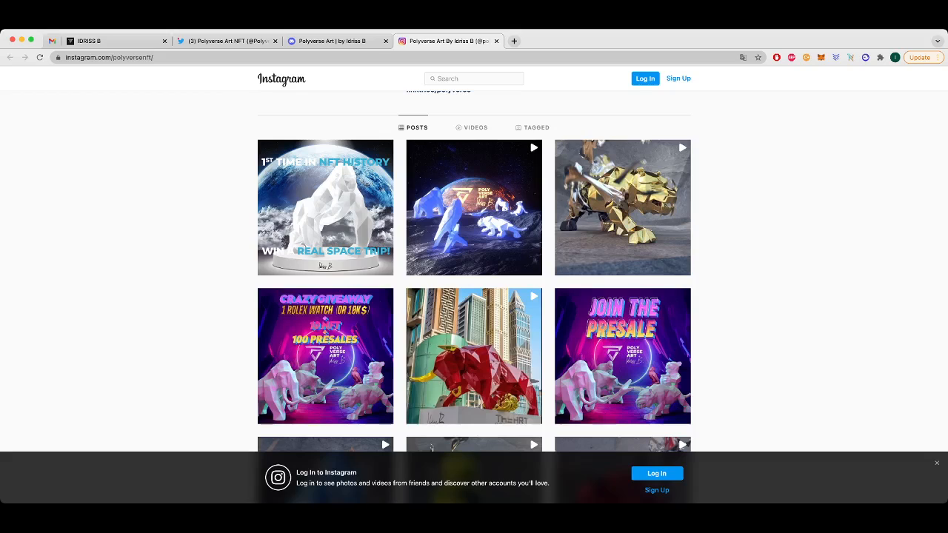
scroll("down", 3)
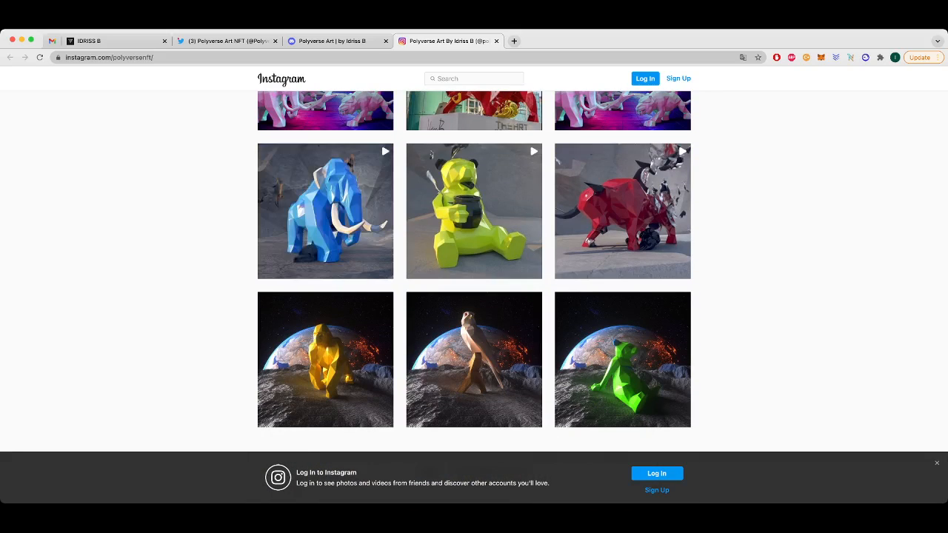
mouse_move(474, 210)
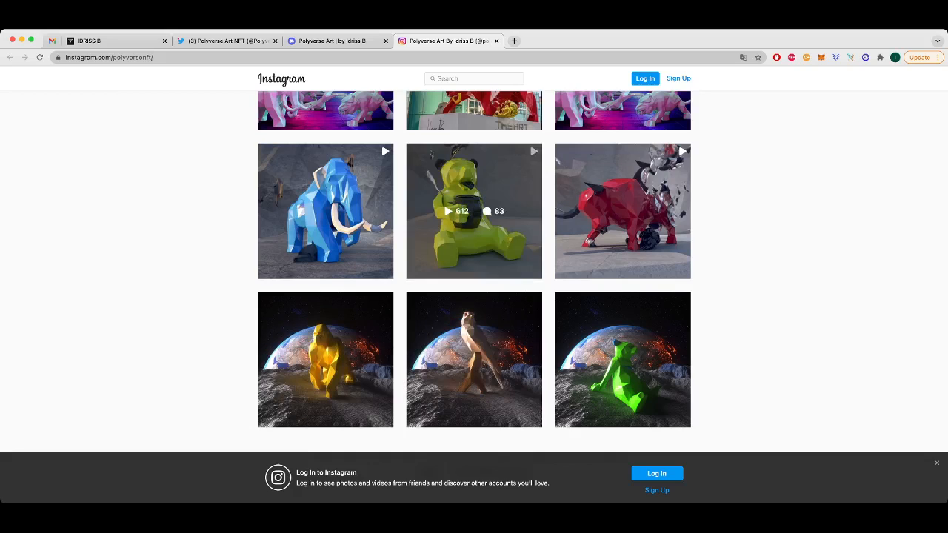
mouse_move(324, 360)
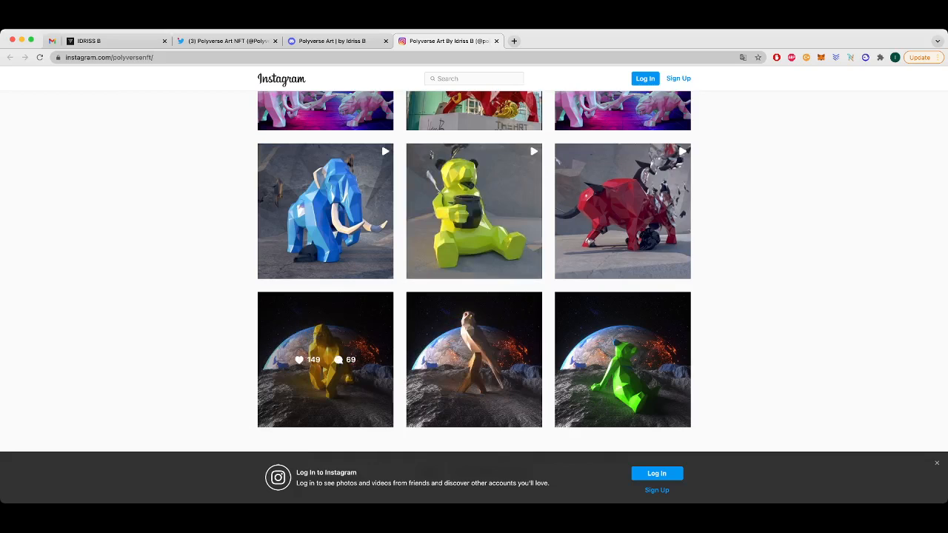
mouse_move(474, 359)
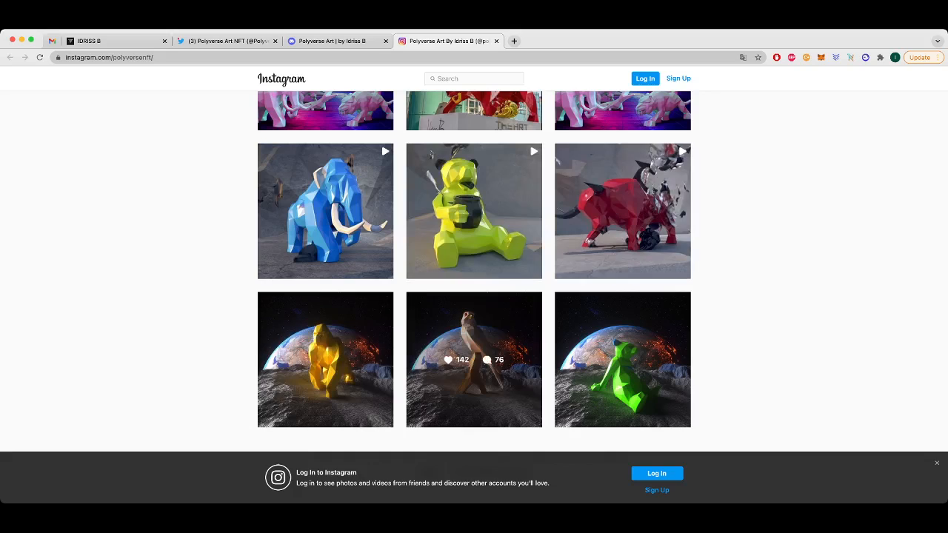
scroll("up", 3)
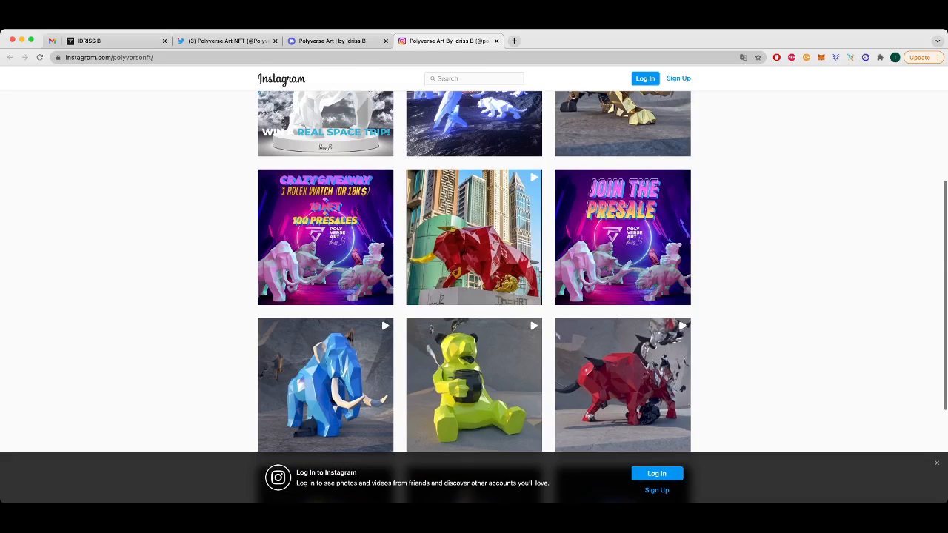
scroll("up", 3)
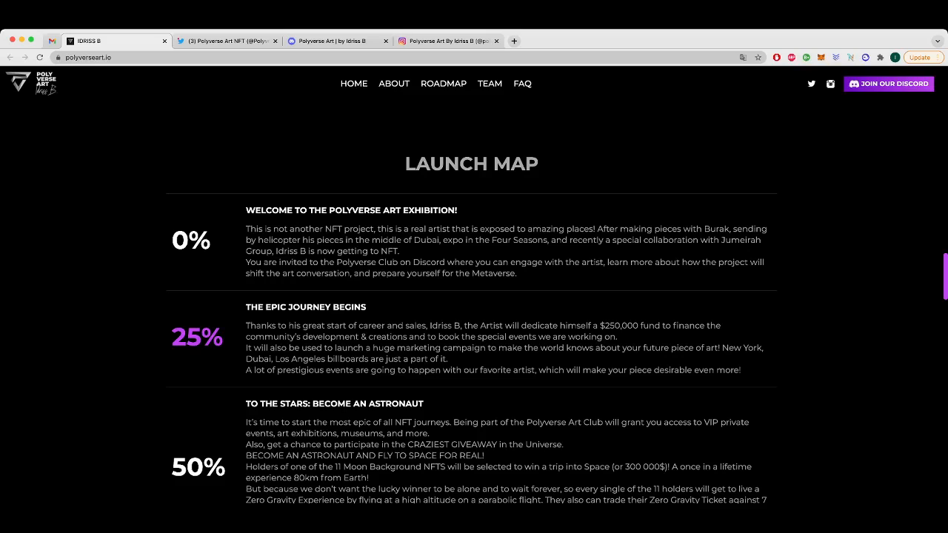
- Scroll around the 0% and 25% launch map milestones to read them
scroll("down", 3)
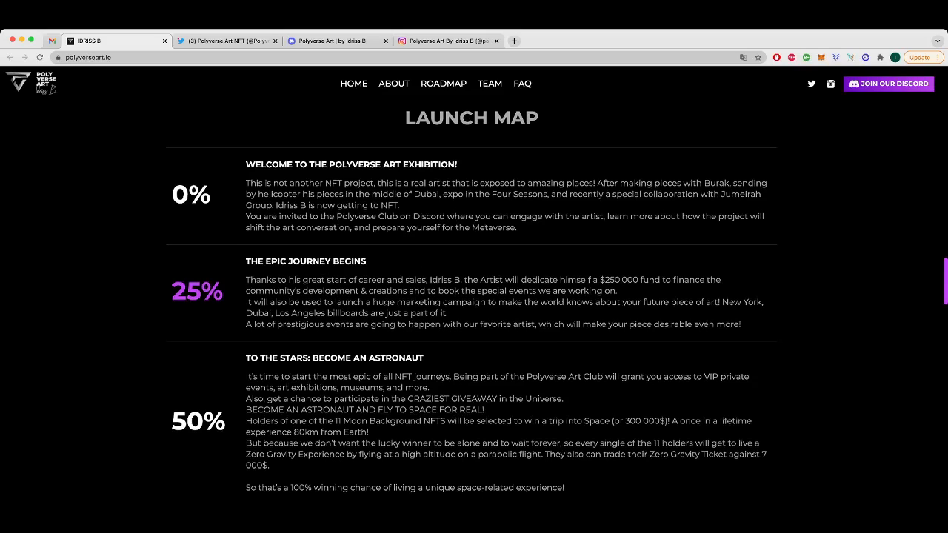
scroll("down", 3)
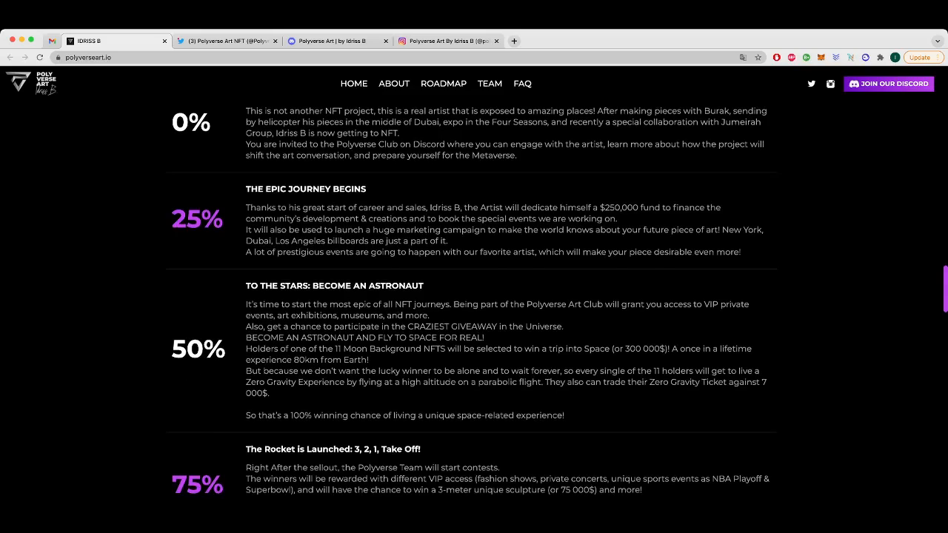
scroll("up", 3)
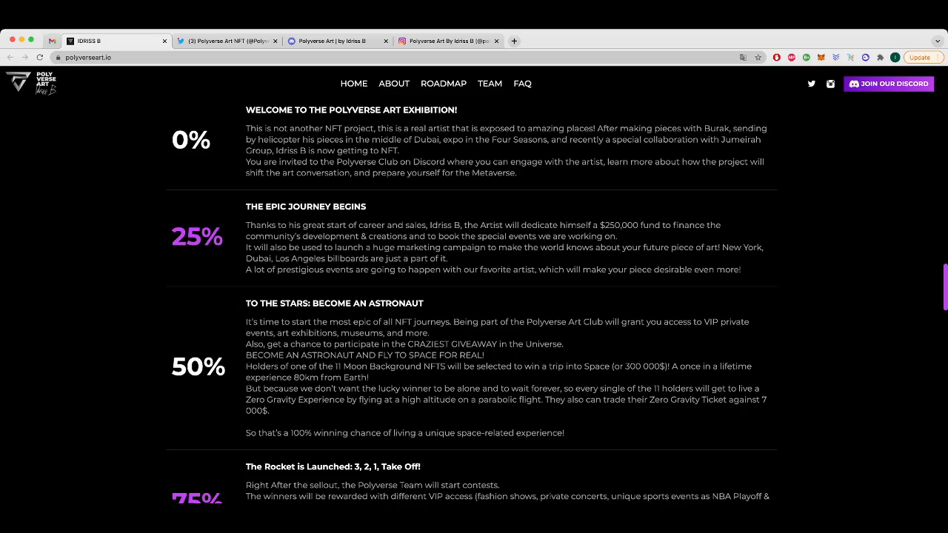
- Scroll down the launch map until the 75% and 100% History Maker milestones show
scroll("down", 3)
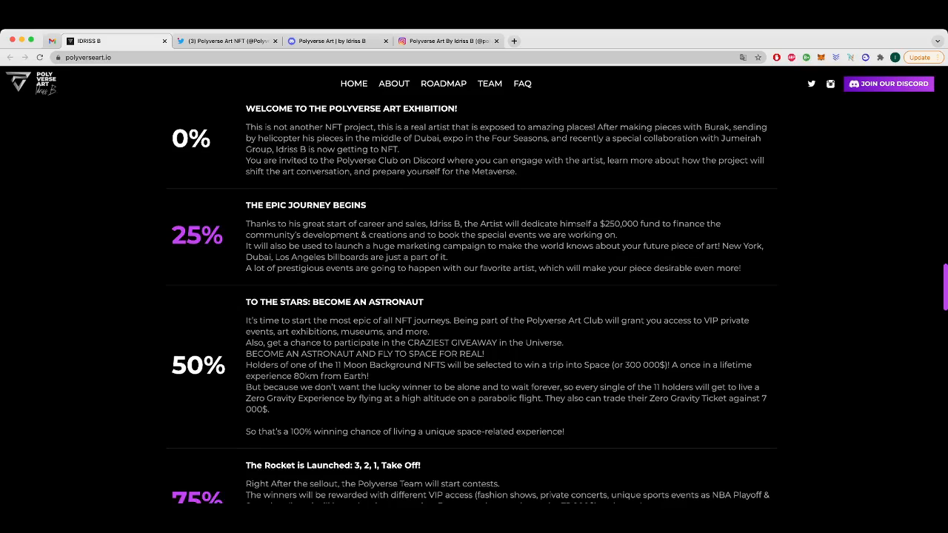
scroll("down", 3)
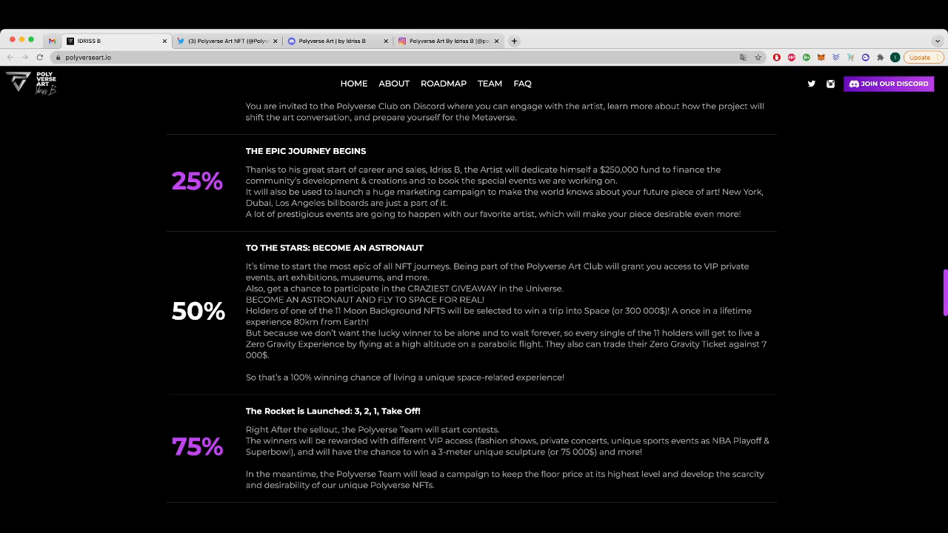
scroll("down", 3)
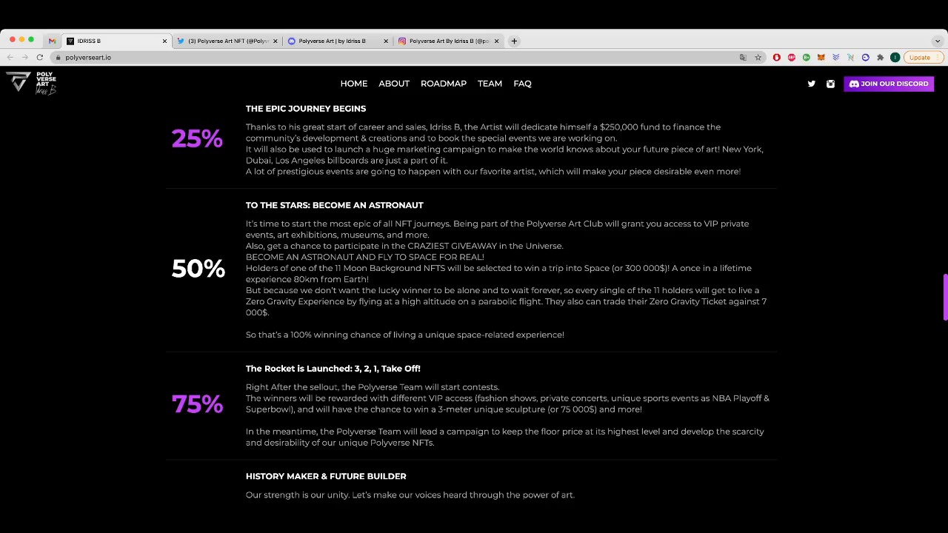
scroll("down", 3)
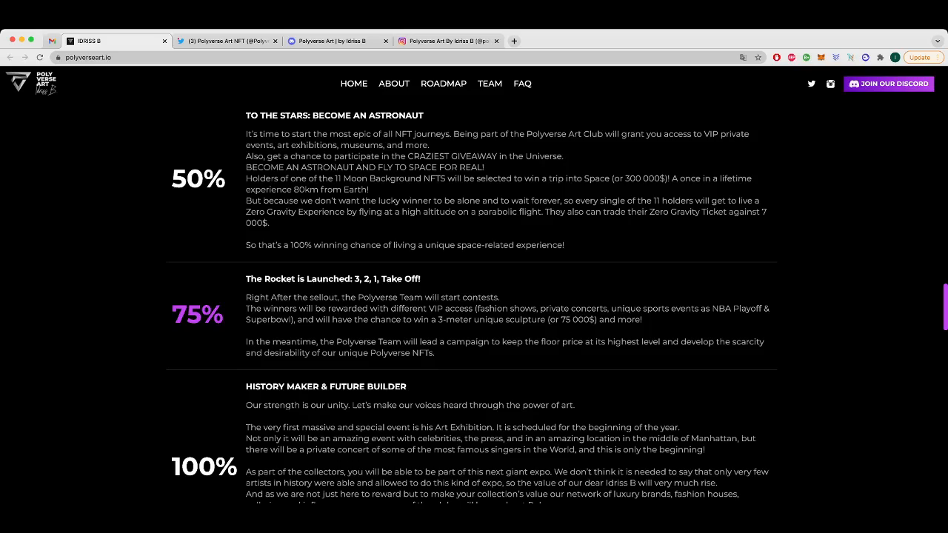
- Scroll past the 100% milestone text to the Roadmap's 2021 Q4 and 2022 Q1 entries
scroll("down", 3)
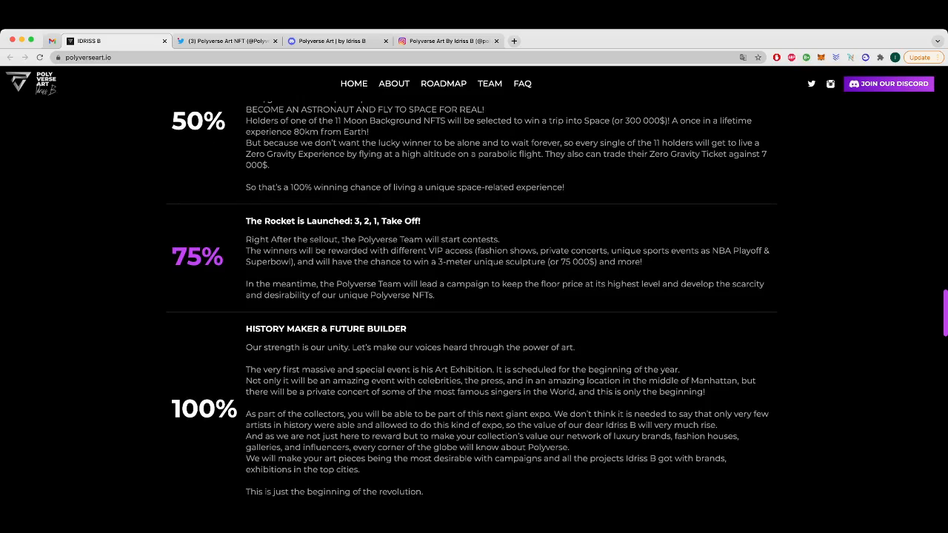
scroll("down", 3)
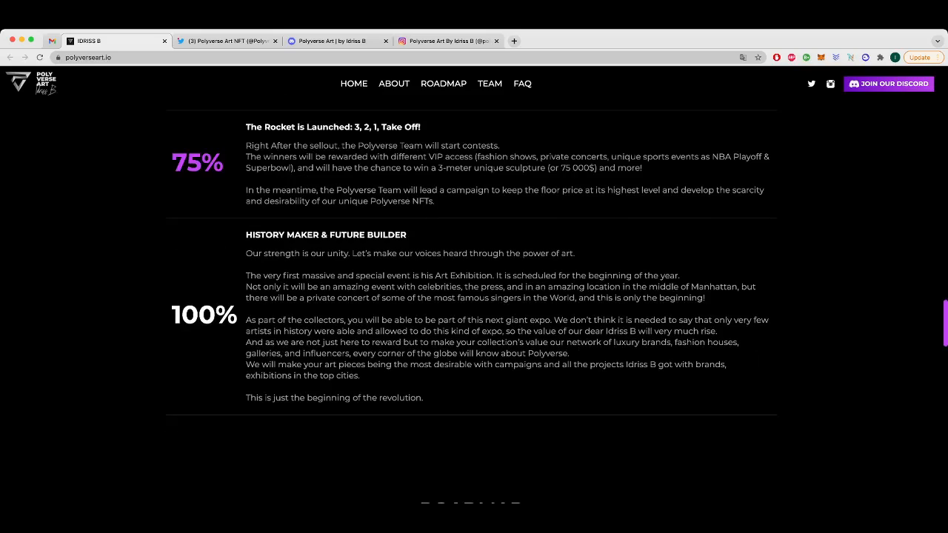
scroll("up", 3)
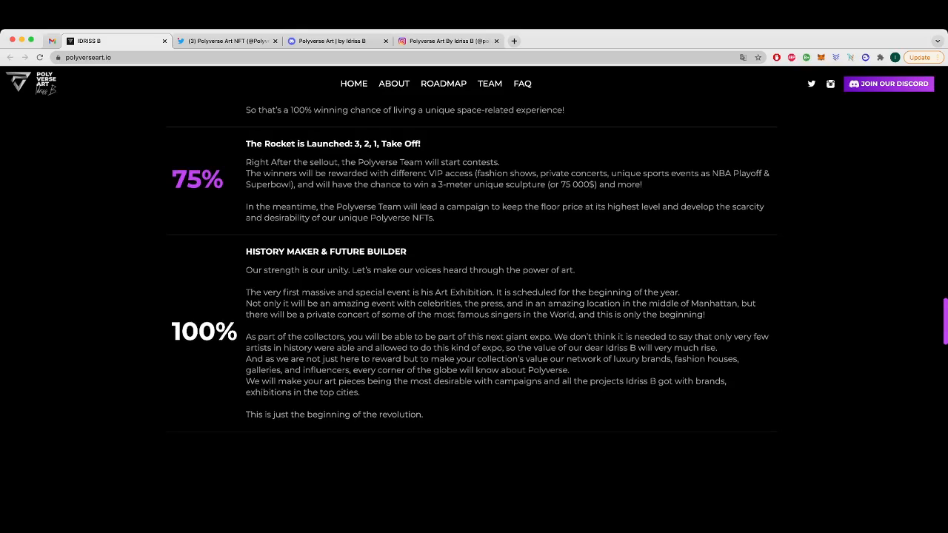
scroll("down", 3)
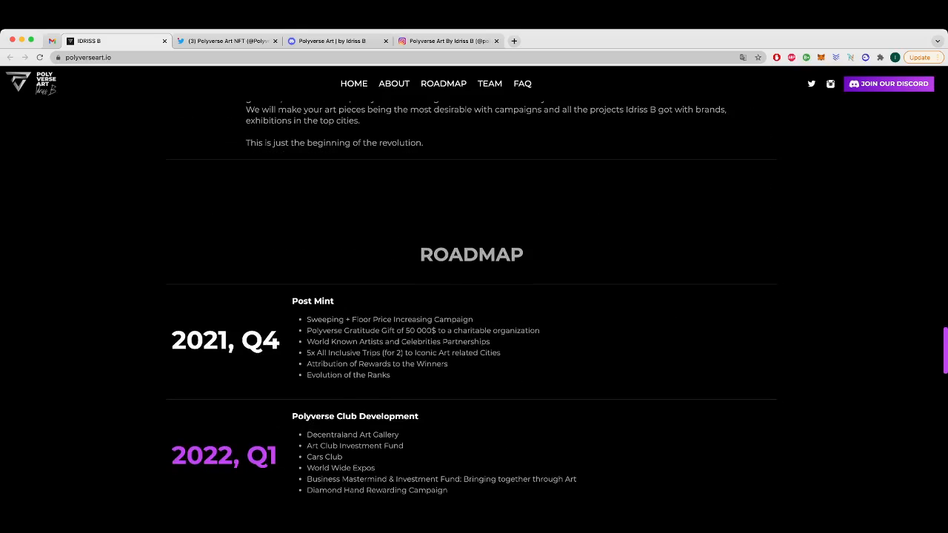
- Scroll through the roadmap entries to Onwards, then jump to FAQ from the navigation bar
scroll("down", 3)
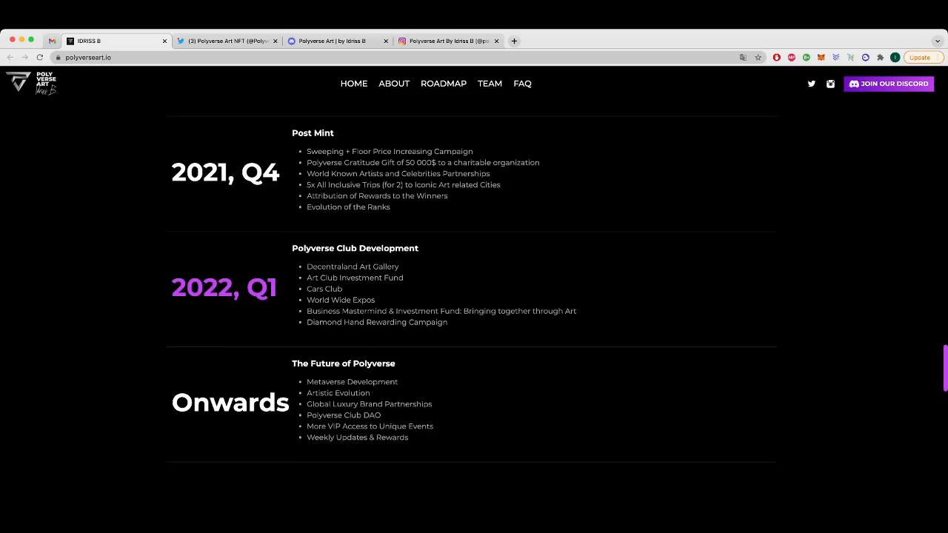
scroll("up", 3)
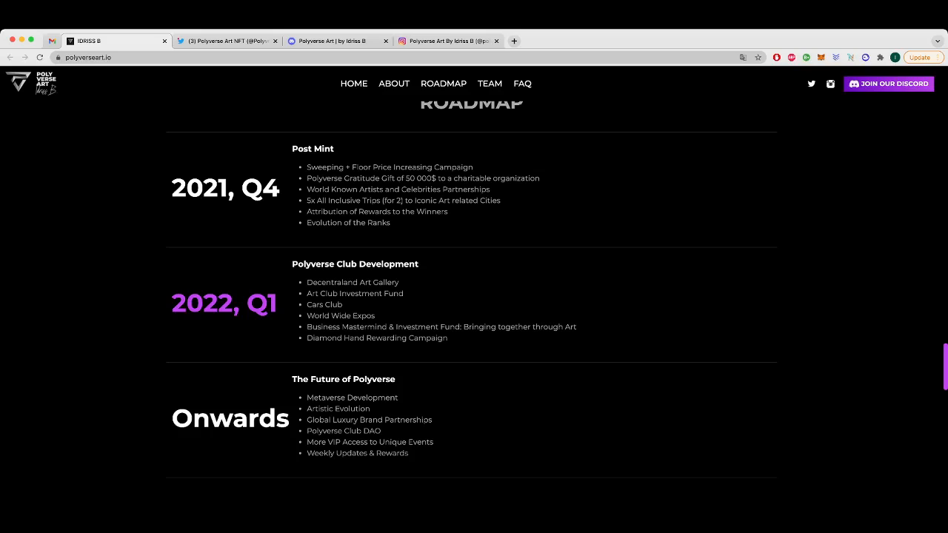
scroll("up", 3)
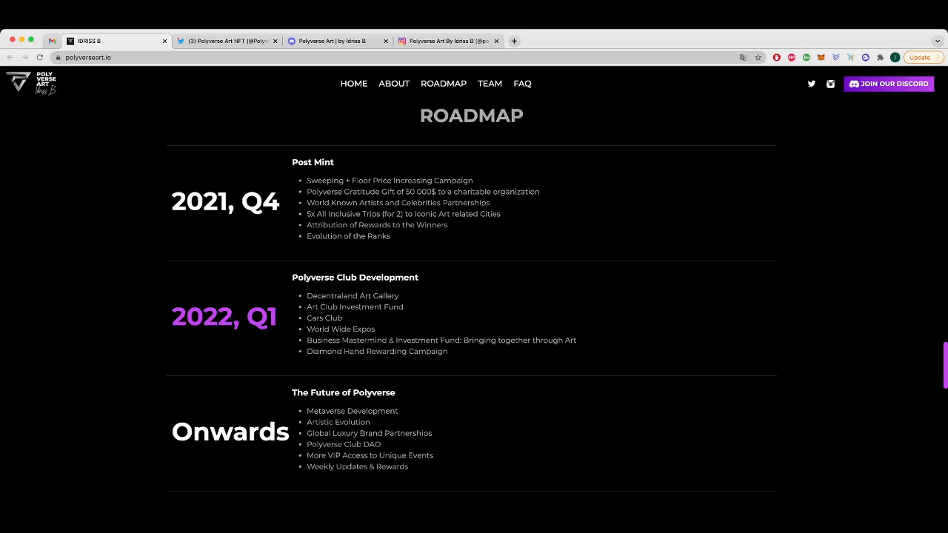
left_click(489, 83)
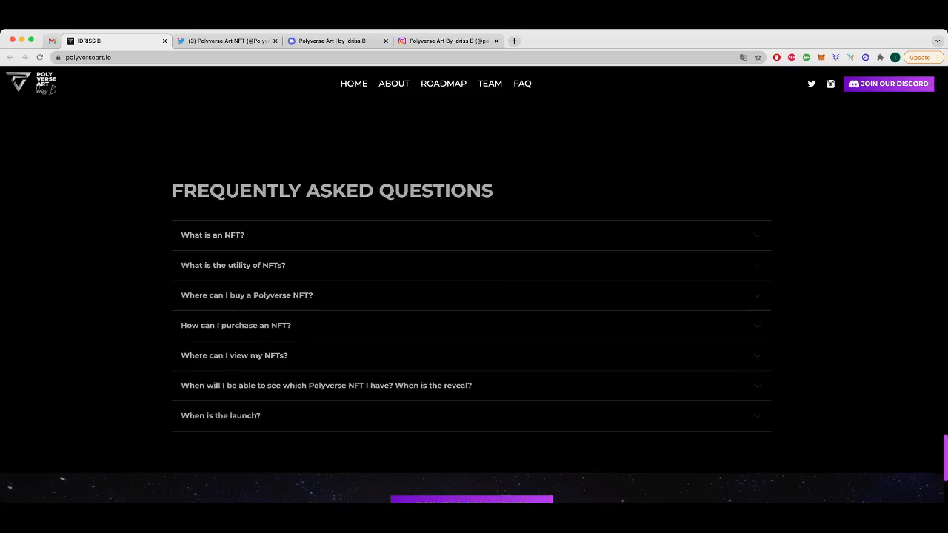
- Return to the welcome banner via HOME, then switch to the Polyverse Art NFT Twitter tab
left_click(443, 83)
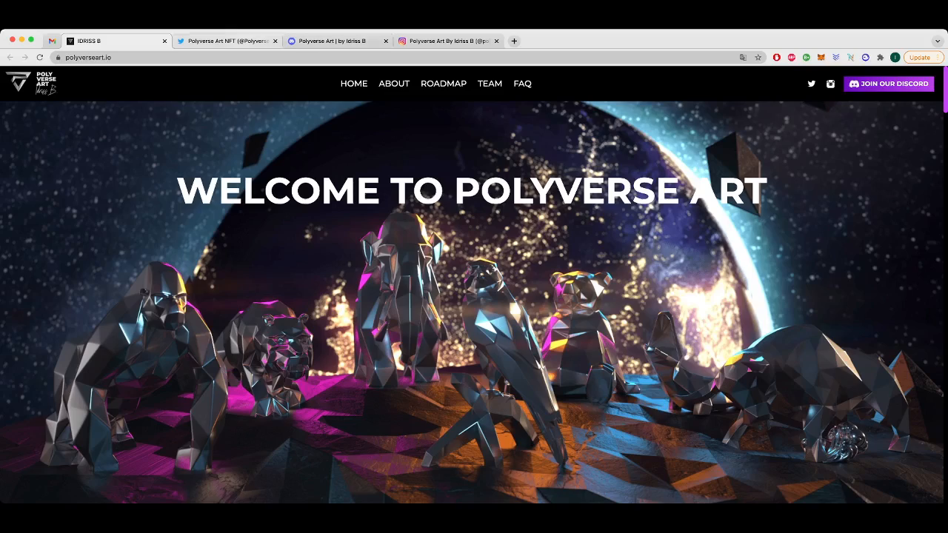
left_click(226, 42)
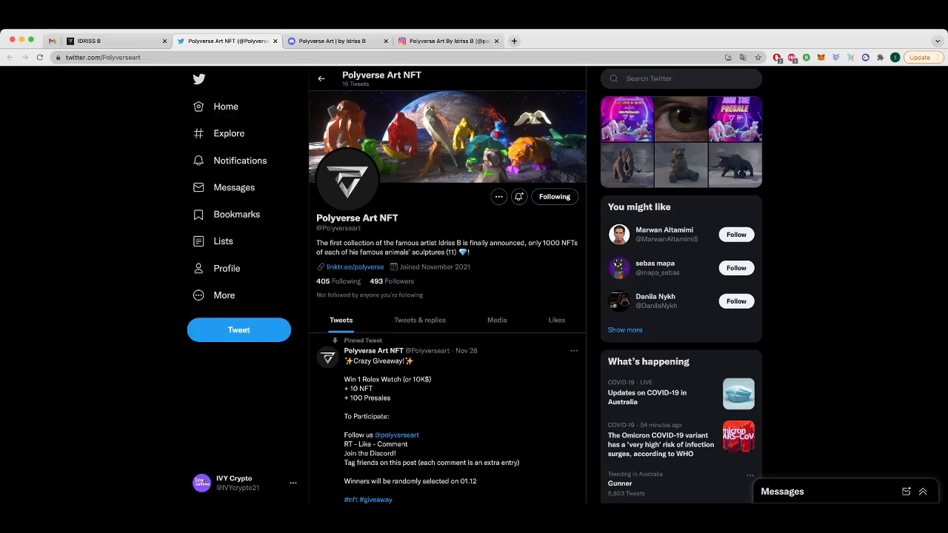
- Scroll through the pinned giveaway tweet on the Twitter profile and back up
scroll("down", 3)
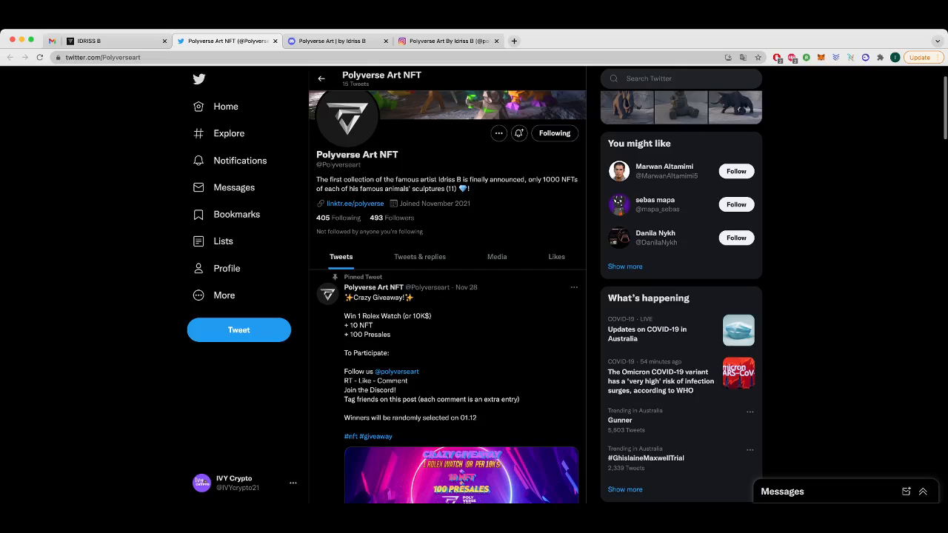
scroll("down", 3)
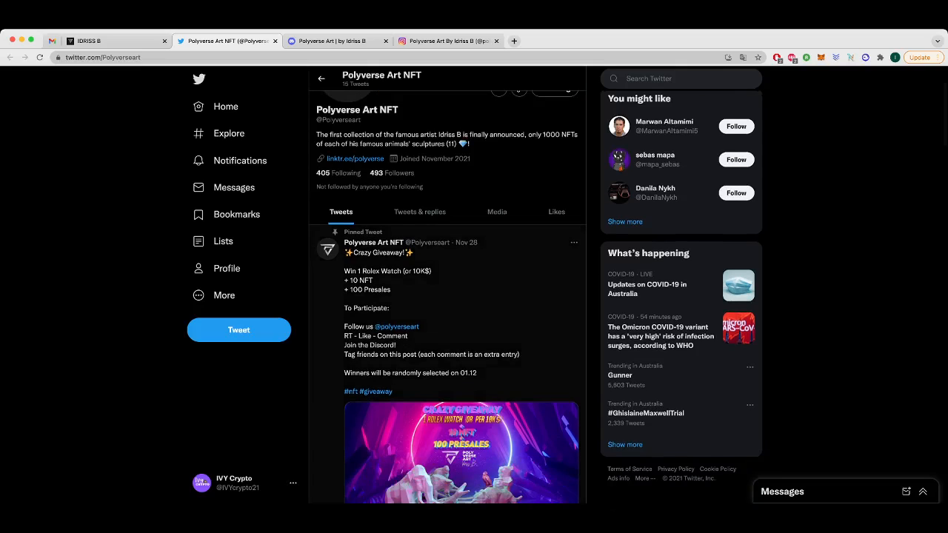
scroll("down", 3)
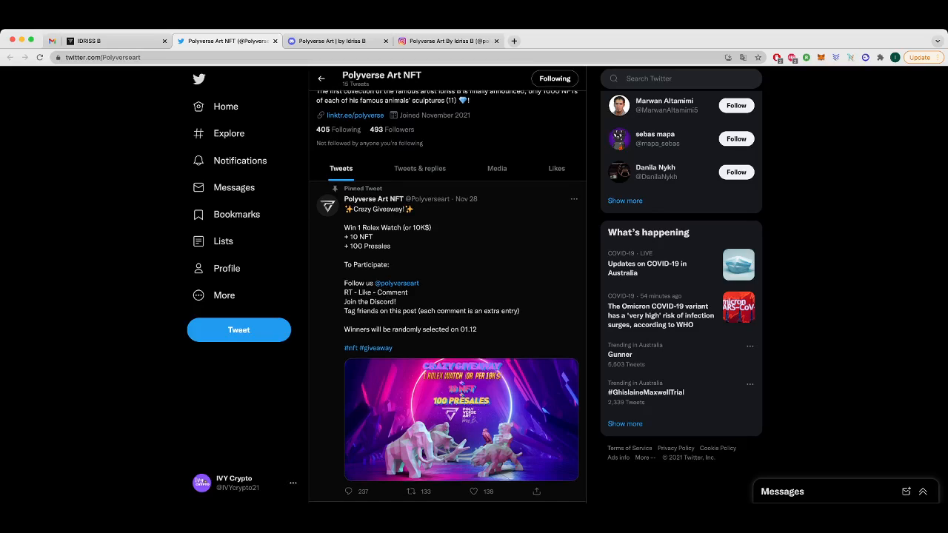
scroll("down", 3)
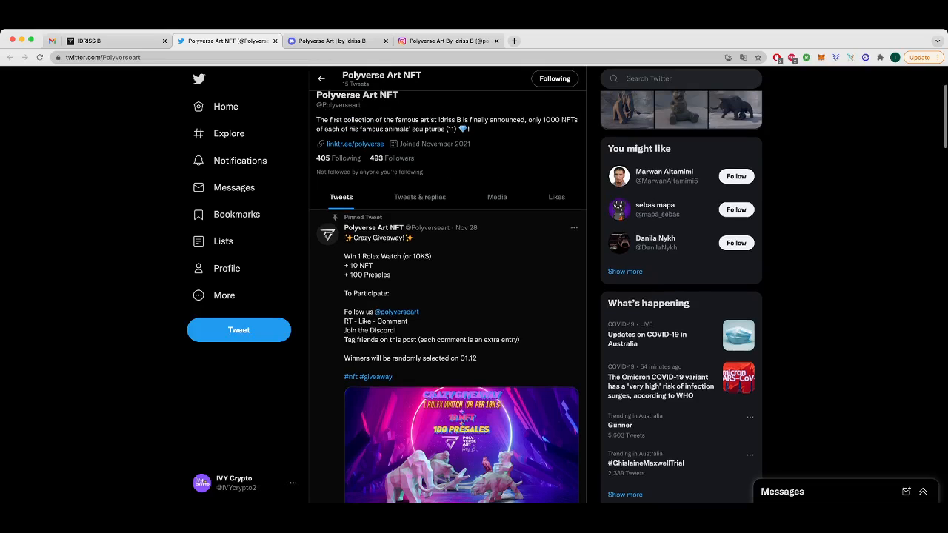
scroll("up", 3)
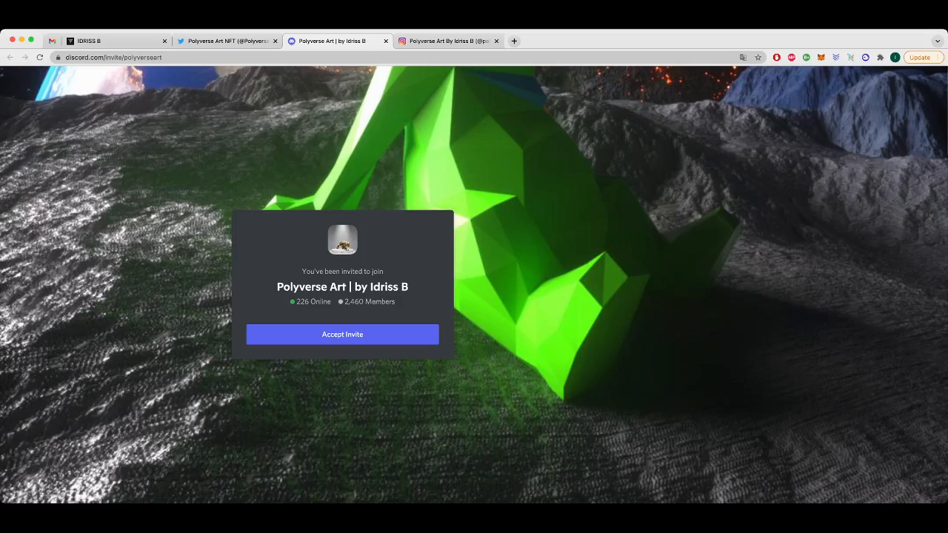
- Switch to the polyversenft Instagram profile and scroll to its login prompt
left_click(447, 41)
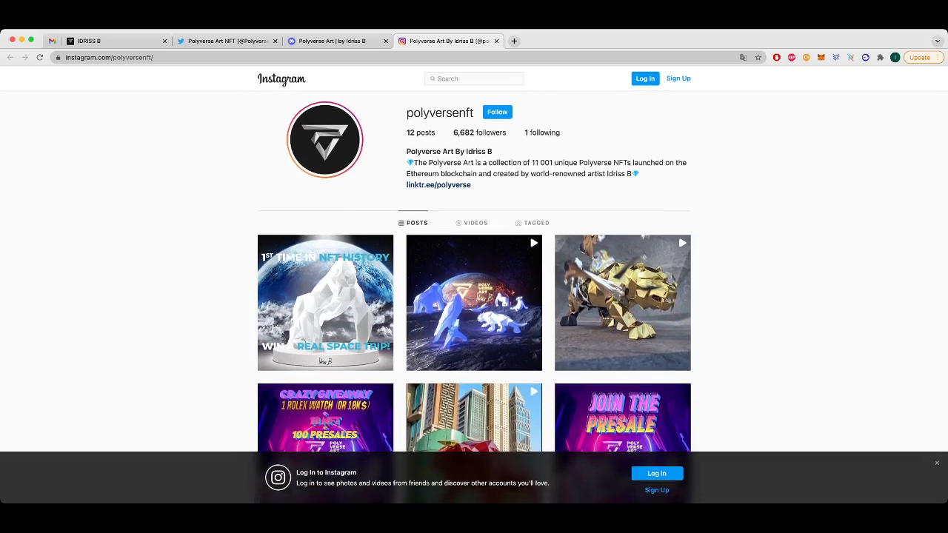
scroll("down", 3)
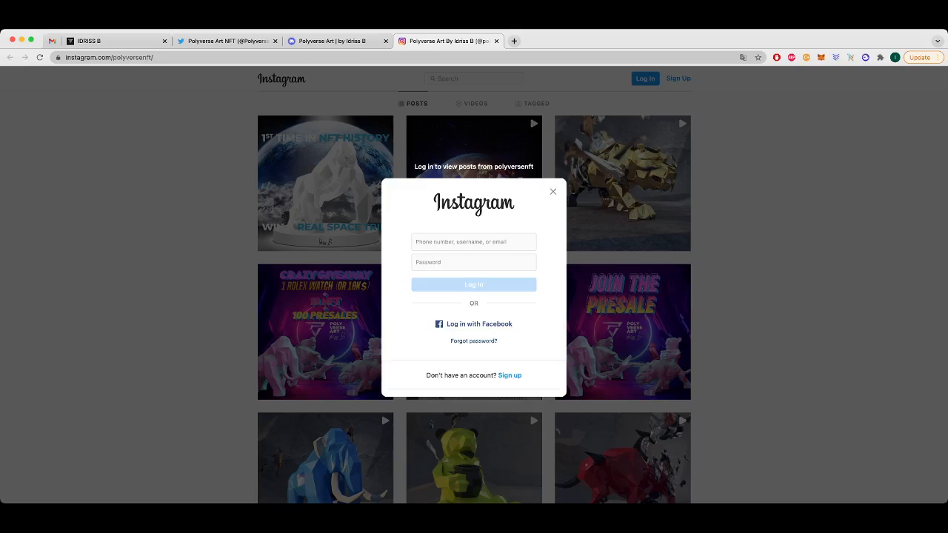
- Dismiss the Instagram login prompt and return to the Polyverse Art NFT Twitter profile
left_click(552, 193)
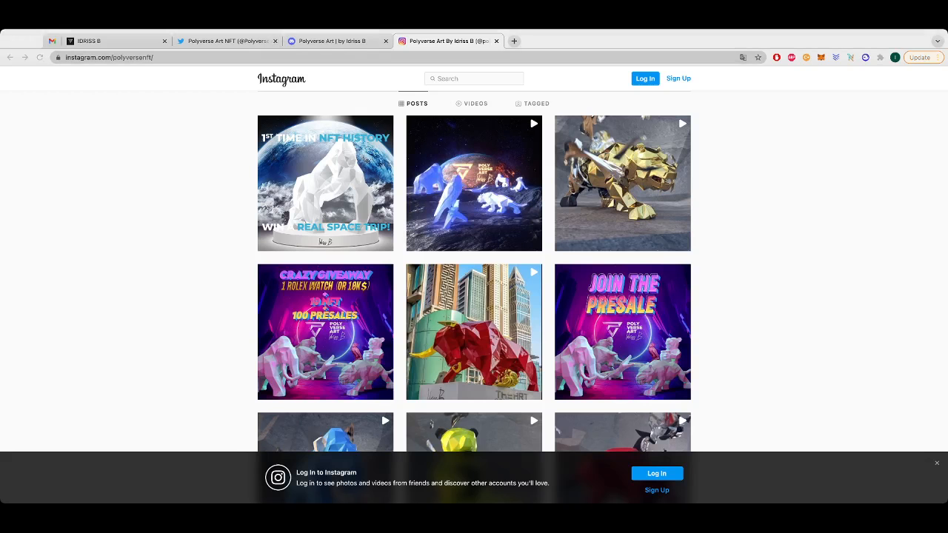
left_click(222, 41)
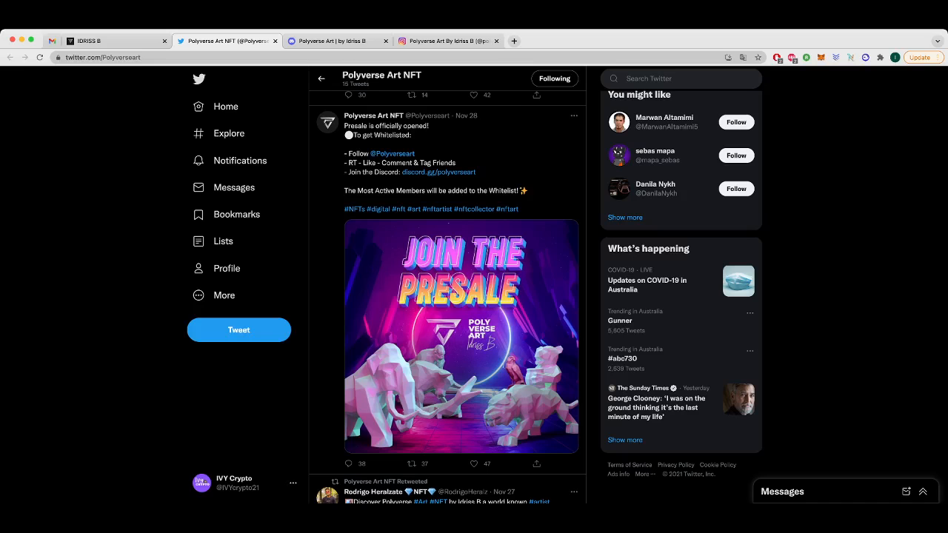